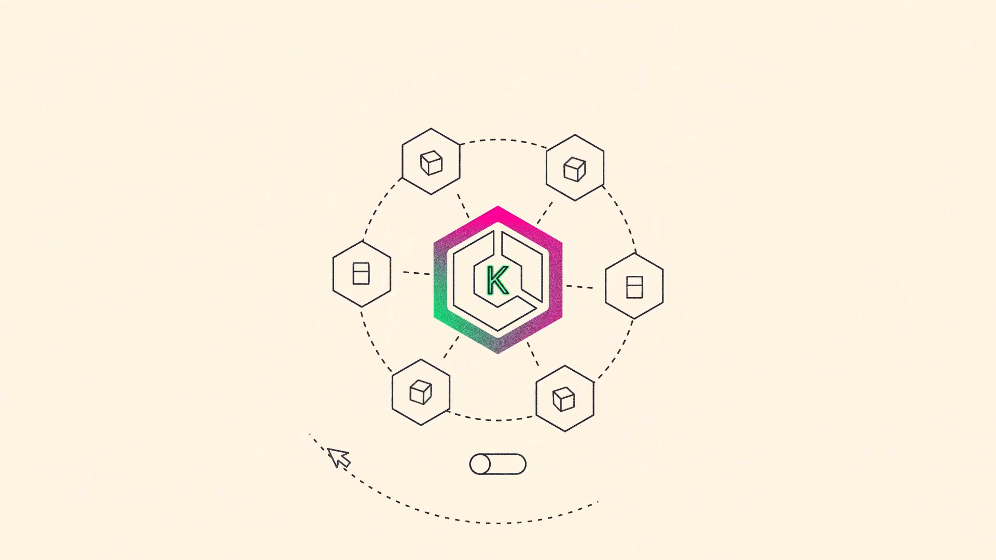
click(500, 464)
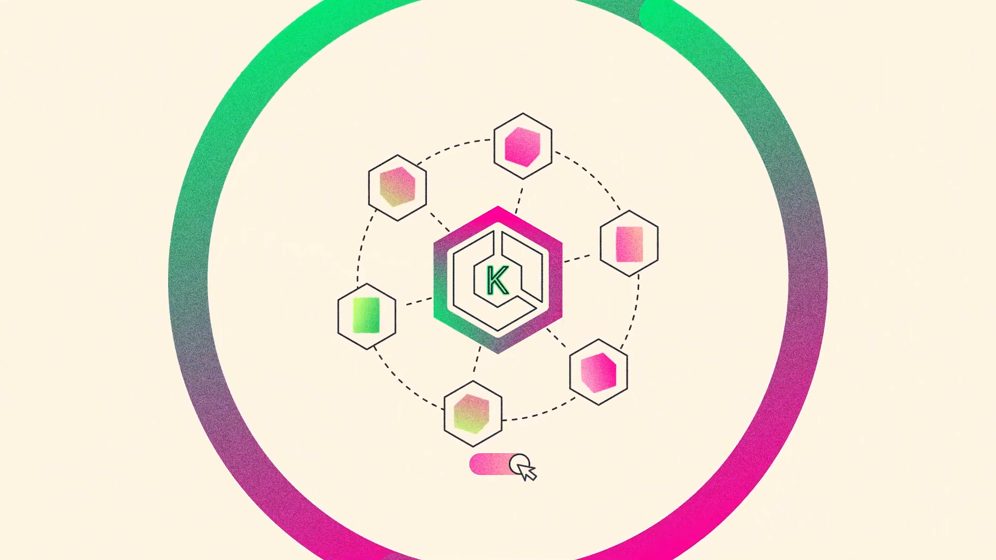